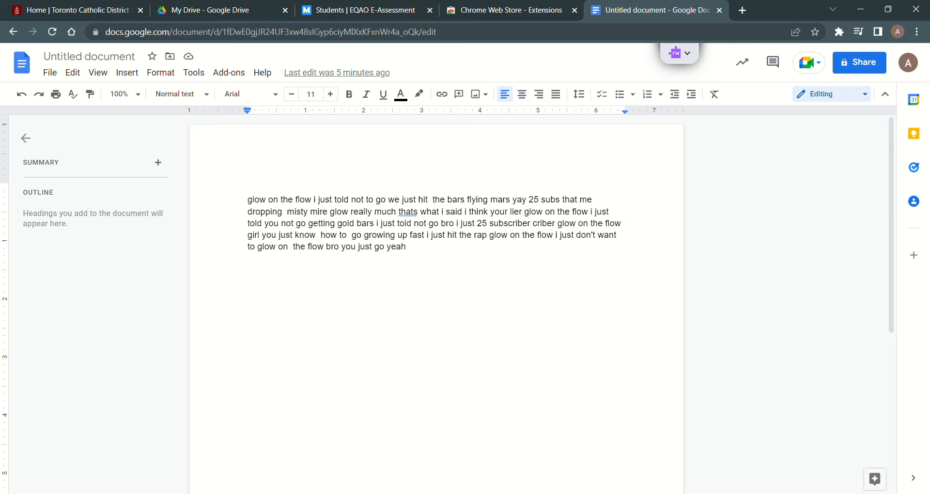
{"action": "left_click", "coordinate": [623, 223]}
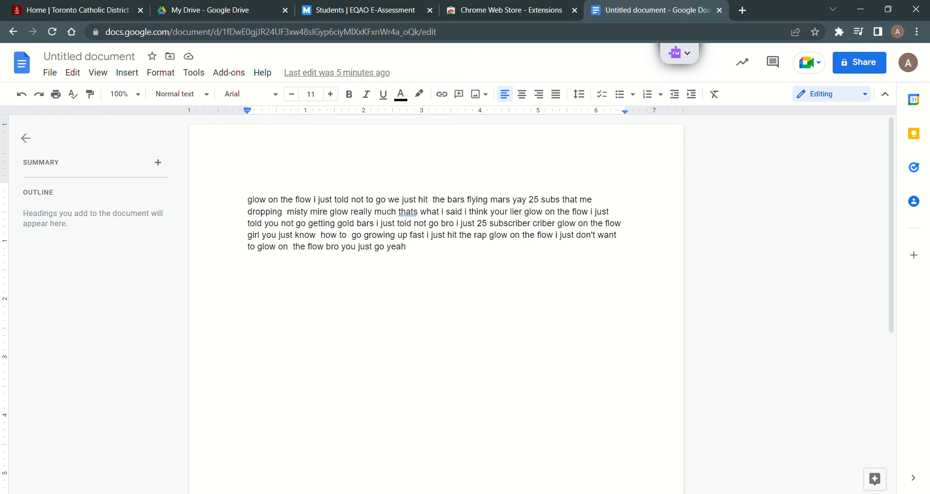
{"action": "left_click", "coordinate": [623, 223]}
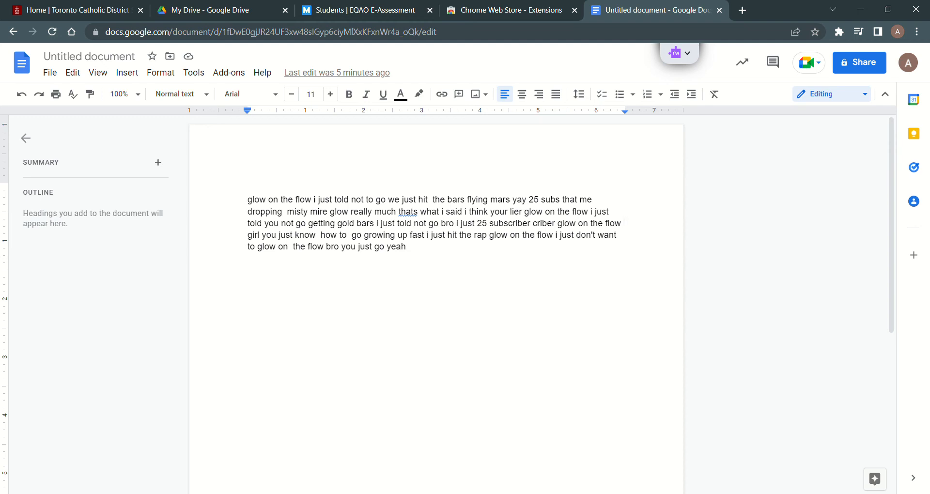
{"action": "left_click", "coordinate": [623, 223]}
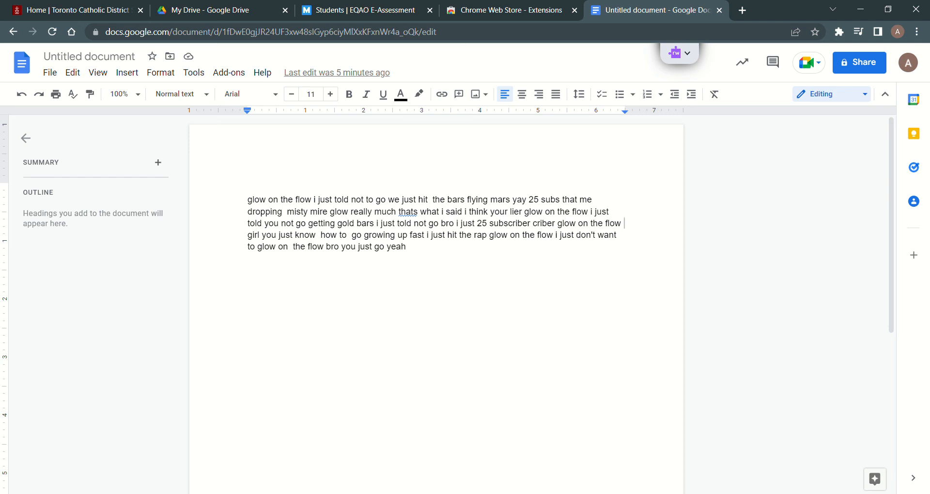